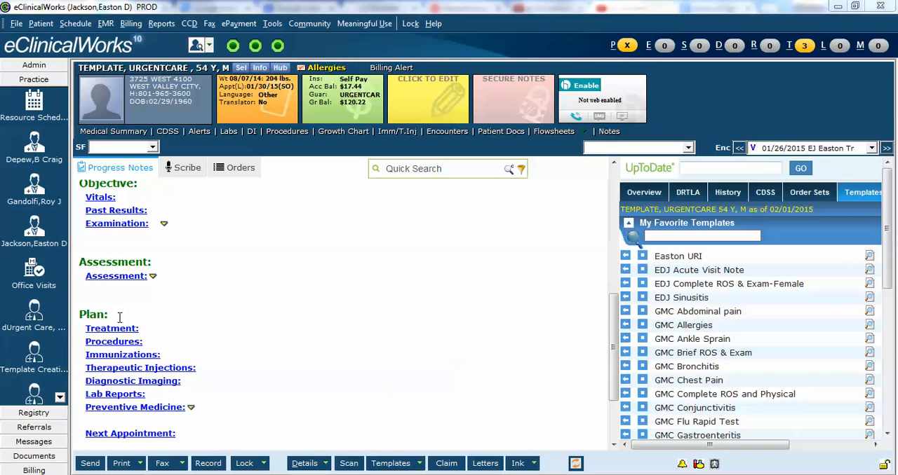
pyautogui.moveTo(114, 339)
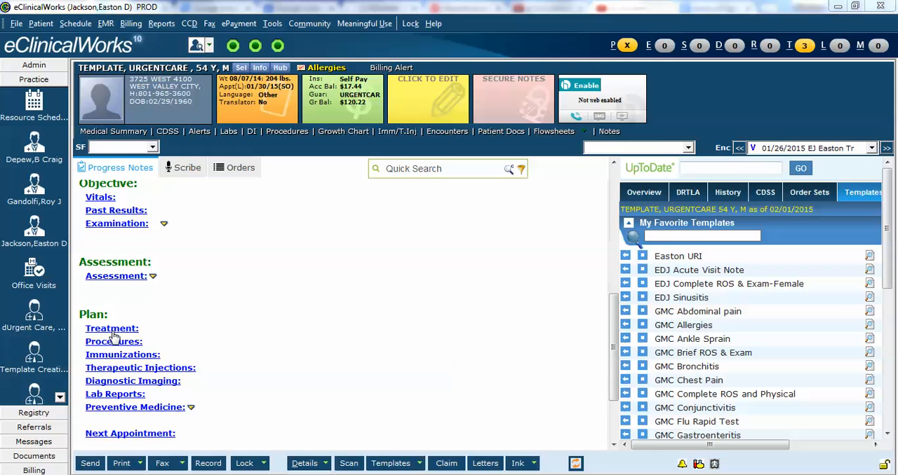
# Open the Treatment window from the Plan section of the urgent-care progress note
pyautogui.click(112, 328)
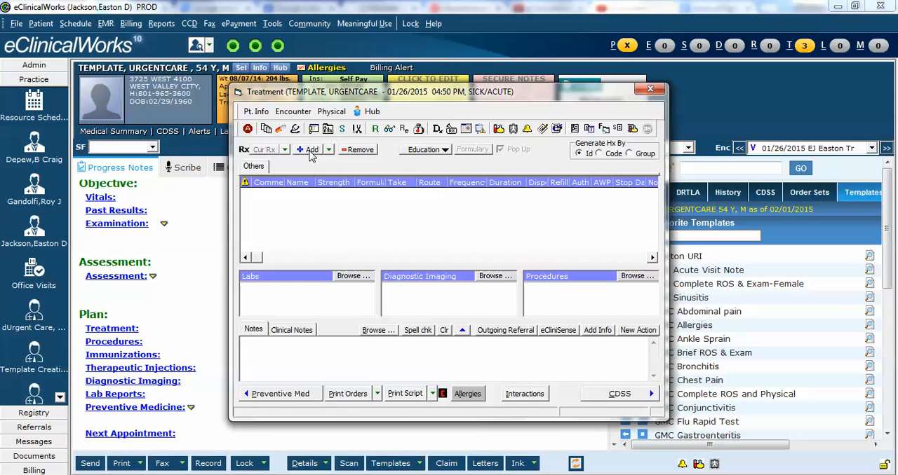
# Add a new Rx, opening Manage Orders on the Add New Rx tab
pyautogui.click(310, 149)
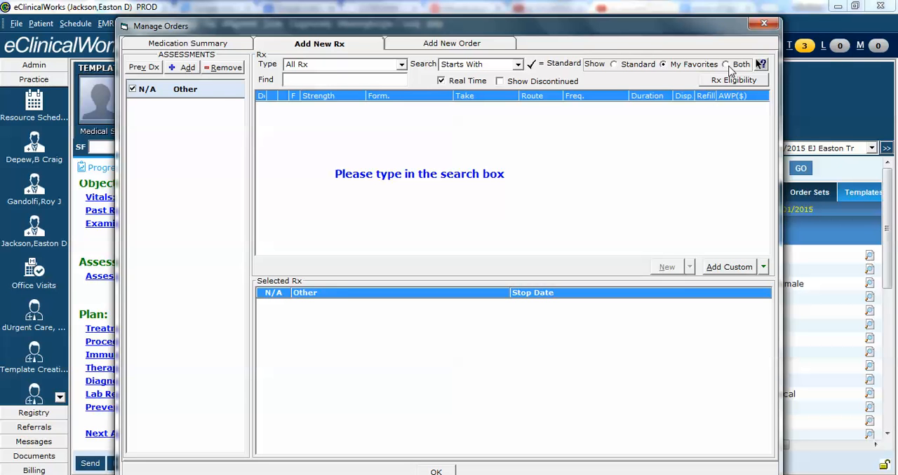
pyautogui.moveTo(571, 233)
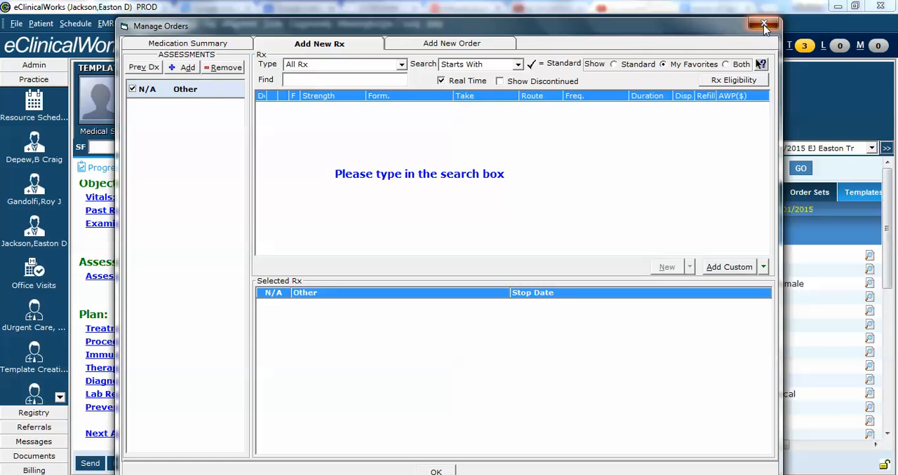
# Close Manage Orders without a prescription and open the File menu
pyautogui.click(763, 25)
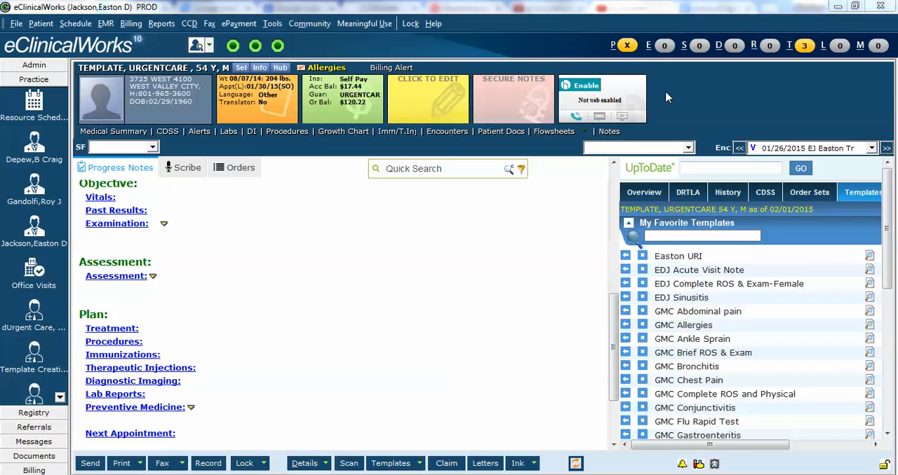
pyautogui.moveTo(305, 238)
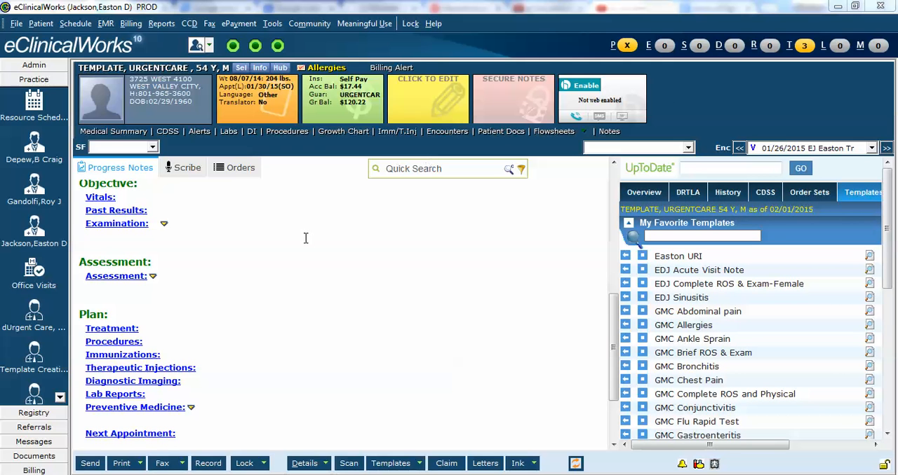
pyautogui.click(16, 23)
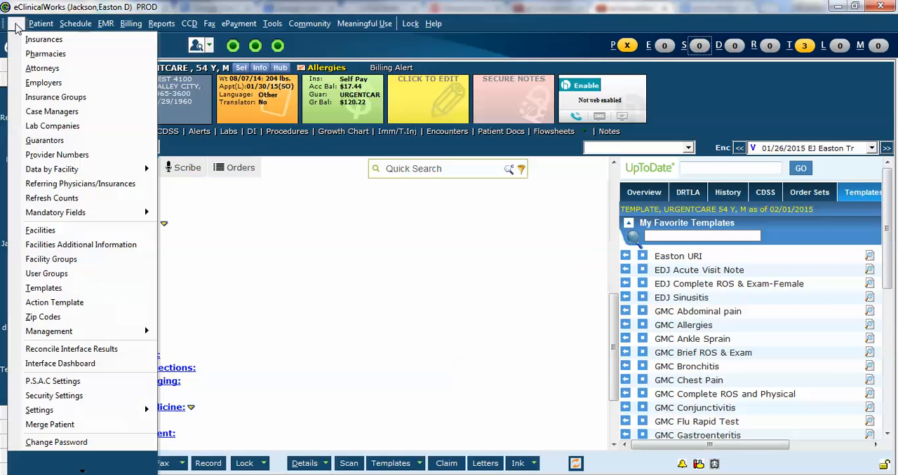
pyautogui.moveTo(53, 379)
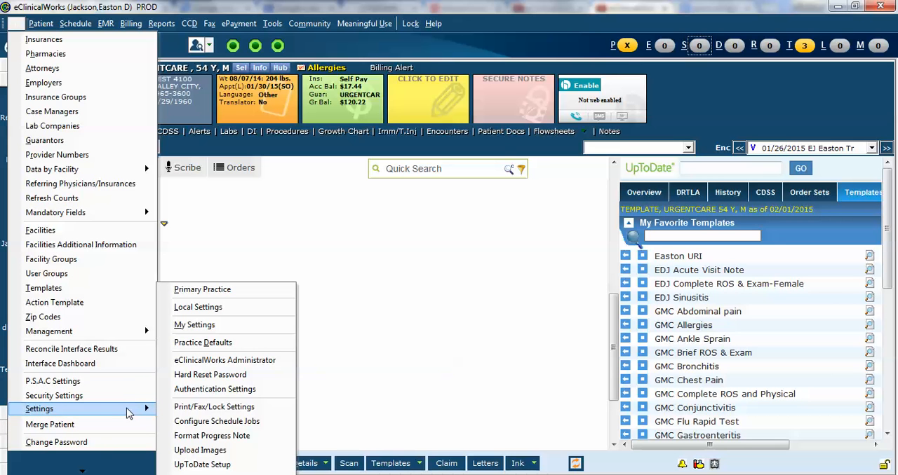
pyautogui.moveTo(194, 325)
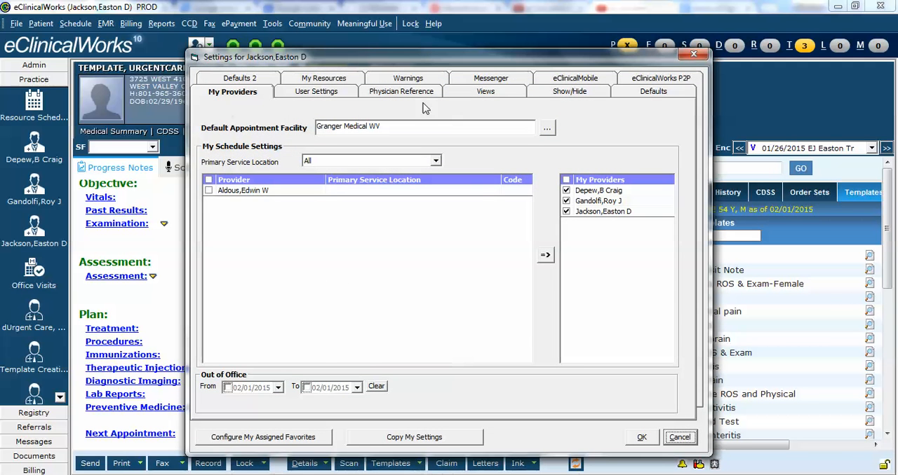
pyautogui.moveTo(219, 116)
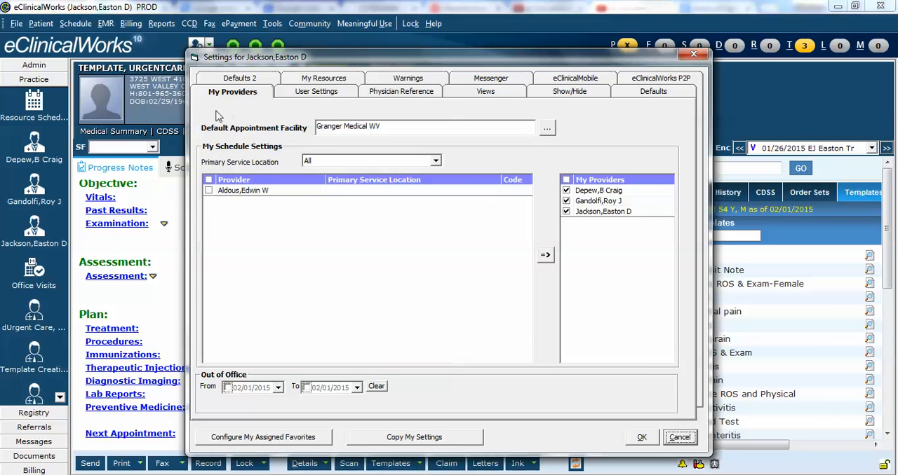
# Switch My Settings to the Defaults 2 tab, showing drug dosage lookup set to My Favorites
pyautogui.click(239, 78)
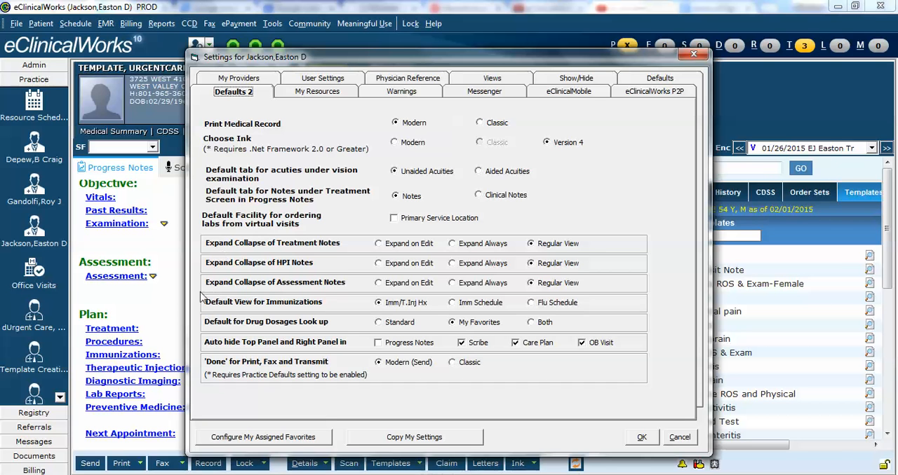
pyautogui.moveTo(343, 327)
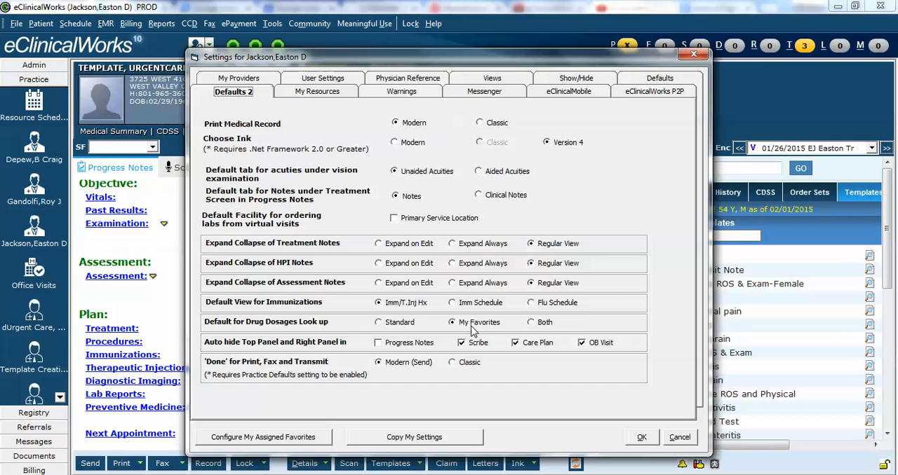
pyautogui.moveTo(544, 324)
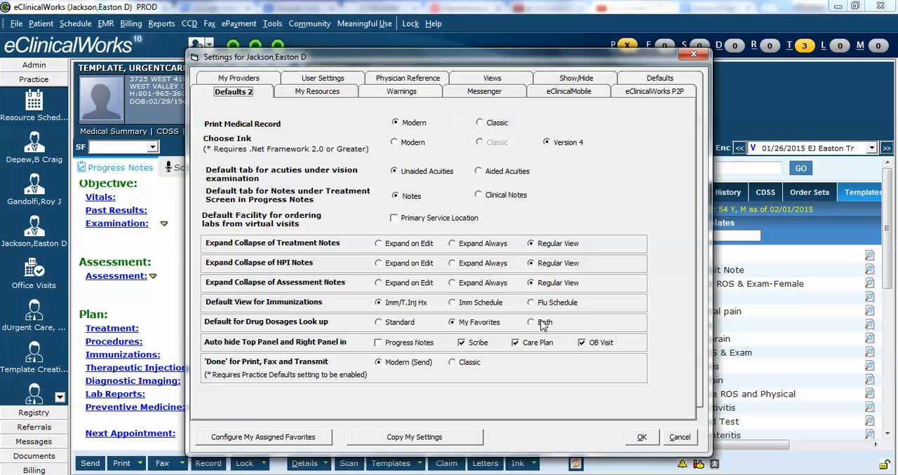